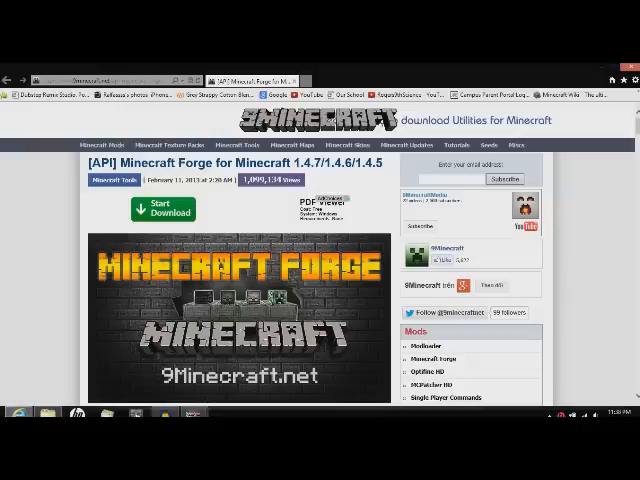
Scroll to the 9Minecraft download links and save the Forge 1.4.7 universal zip.
scroll("down", 3)
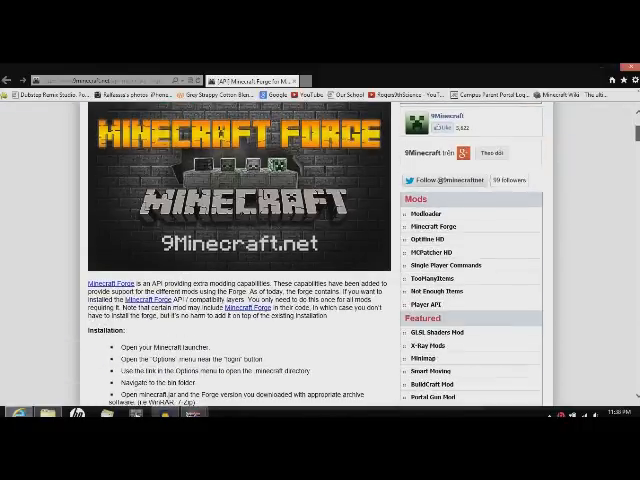
scroll("down", 3)
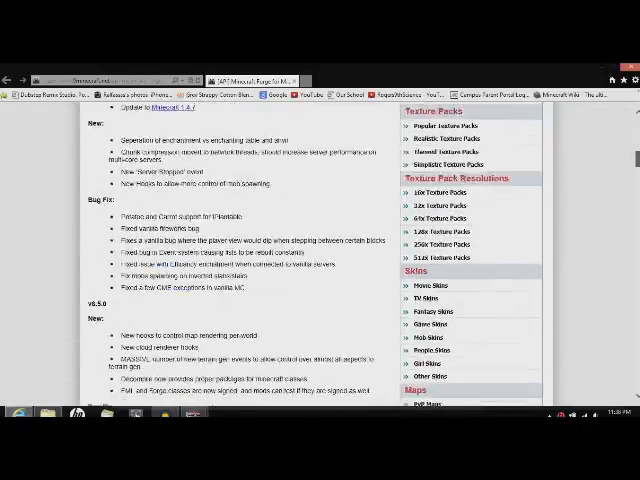
scroll("down", 3)
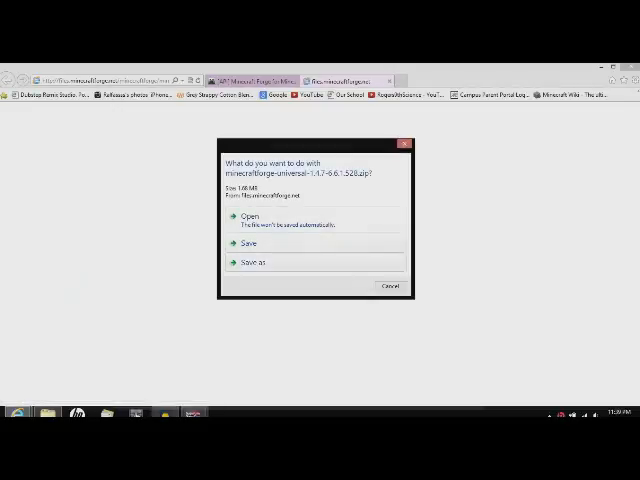
left_click(252, 262)
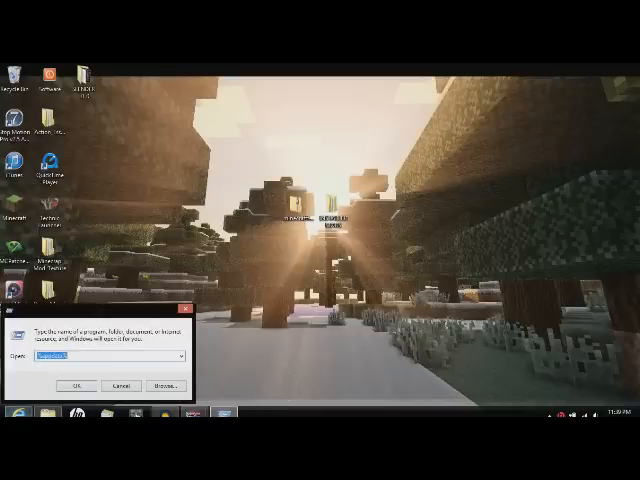
Delete all files in %appdata%\.minecraft\bin, then start the Minecraft launcher.
left_click(80, 384)
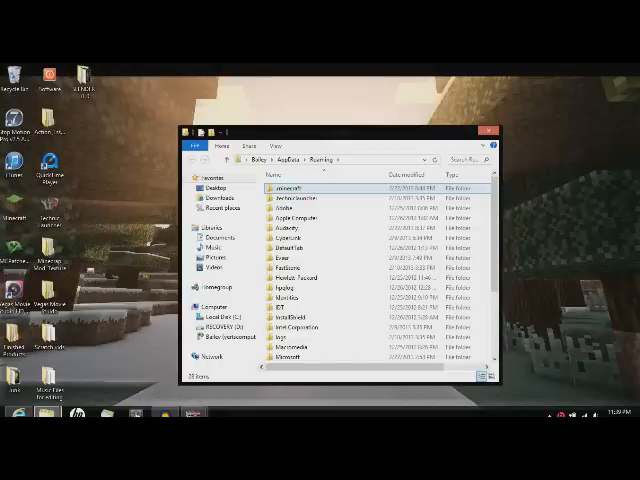
double_click(288, 188)
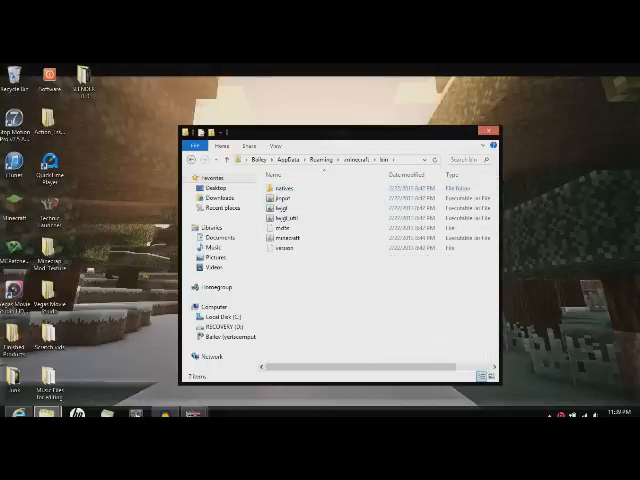
left_click(290, 188)
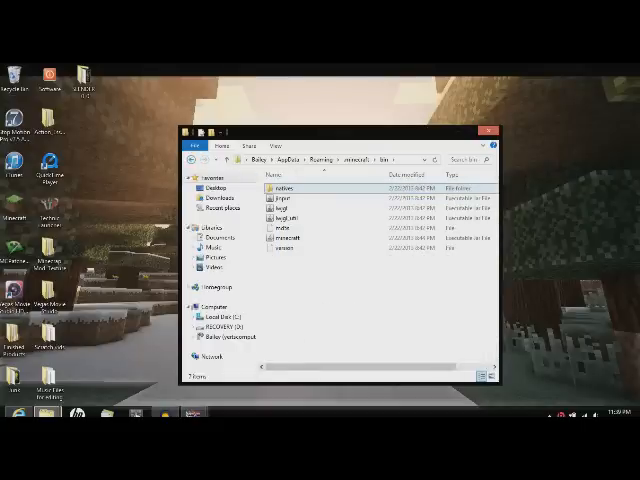
key("ctrl+a")
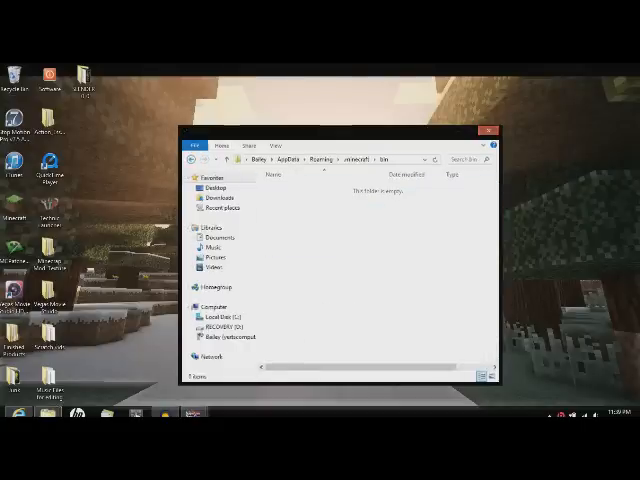
left_click(488, 130)
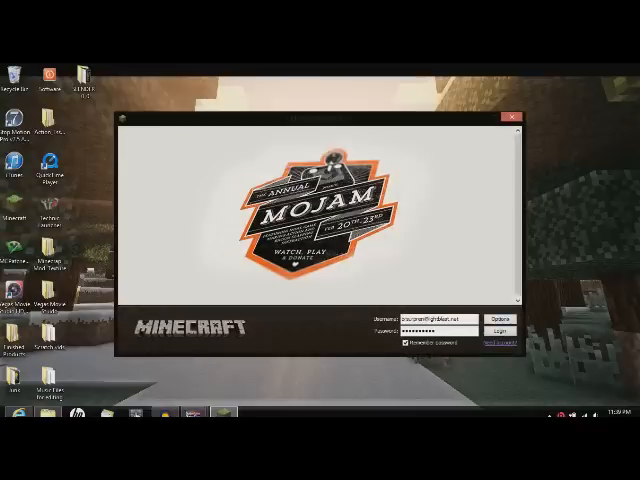
Log in from the launcher so the game files are downloaded again.
left_click(504, 332)
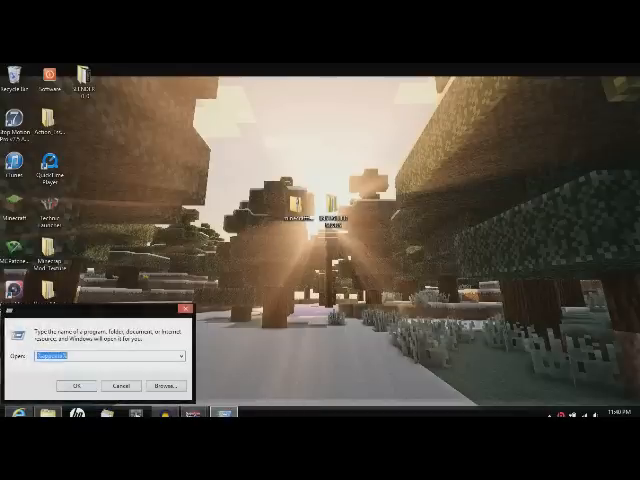
Open bin\minecraft.jar in WinRAR and delete its META-INF folder.
left_click(80, 384)
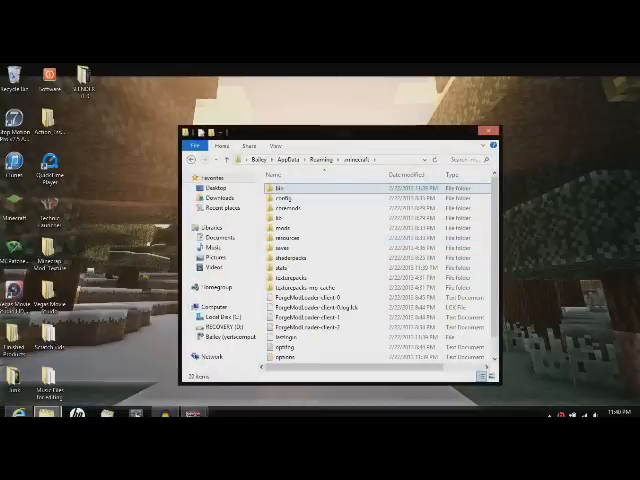
right_click(280, 244)
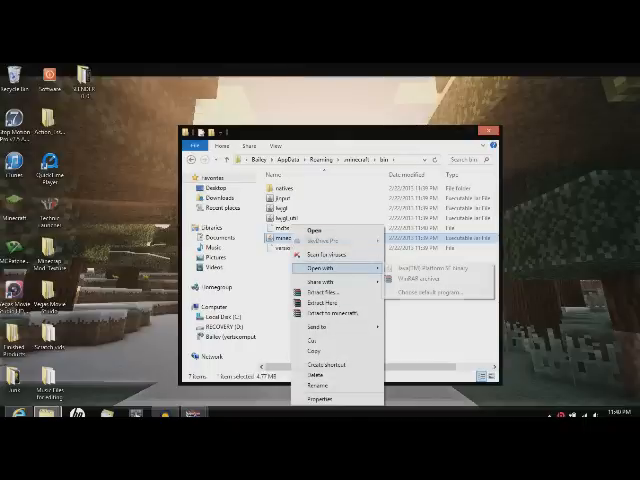
mouse_move(436, 276)
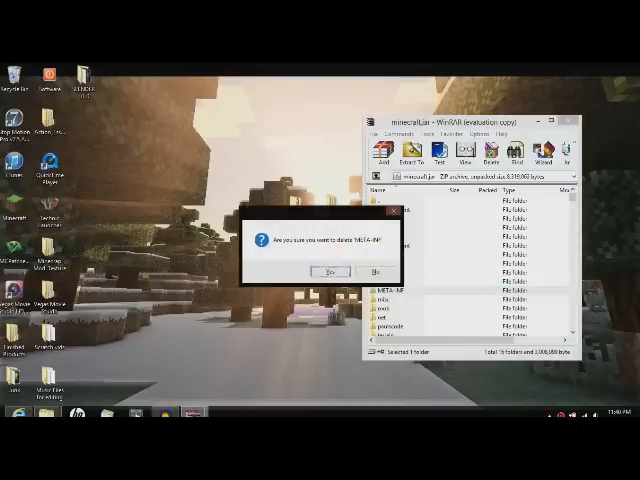
left_click(326, 272)
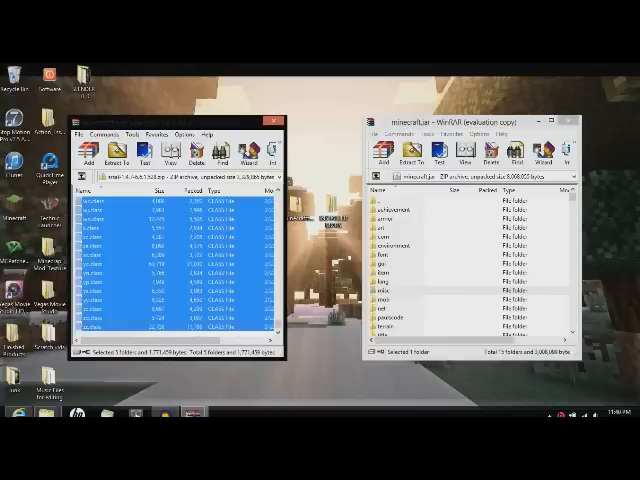
Drag all Forge package files into minecraft.jar and confirm the archive options.
left_click(120, 152)
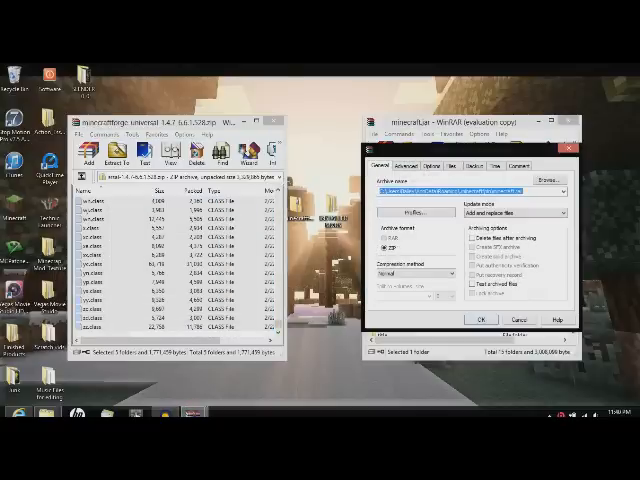
left_click(480, 318)
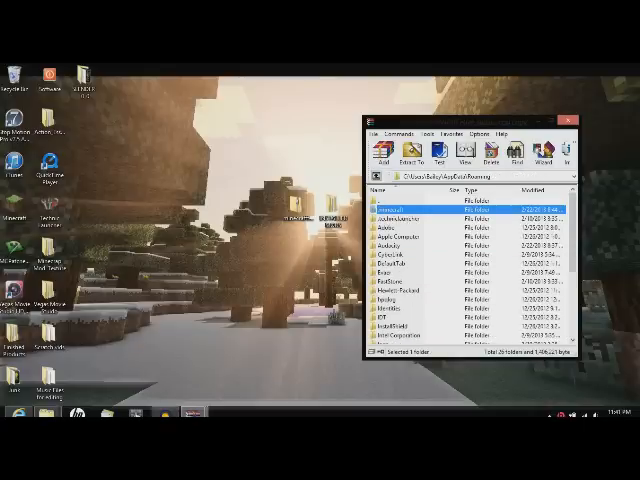
Launch Minecraft 1.4.7 and log in so the title screen shows Forge 6.6.1 loaded.
double_click(392, 204)
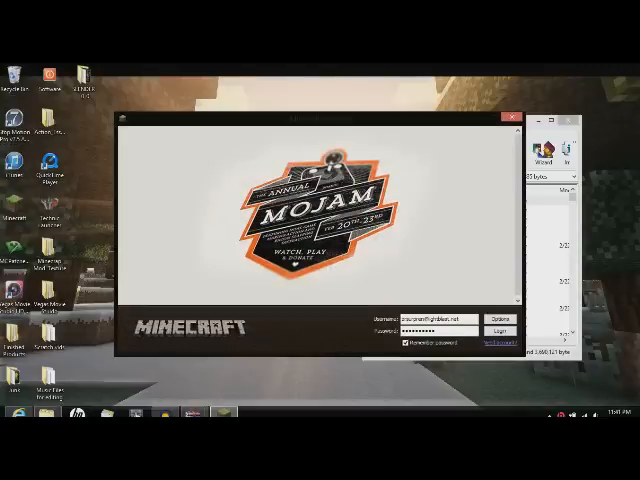
left_click(502, 332)
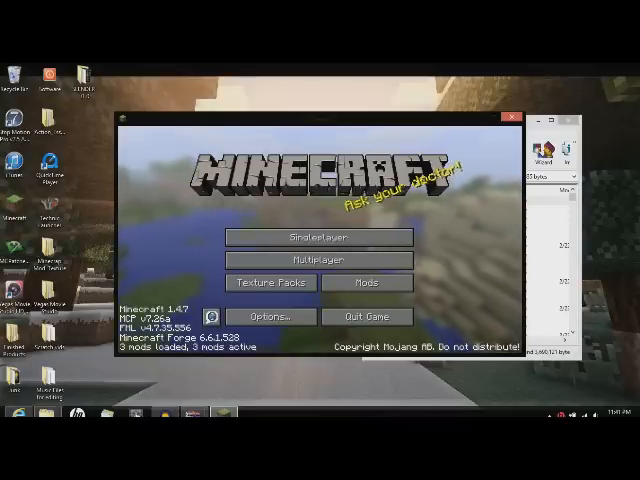
mouse_move(366, 316)
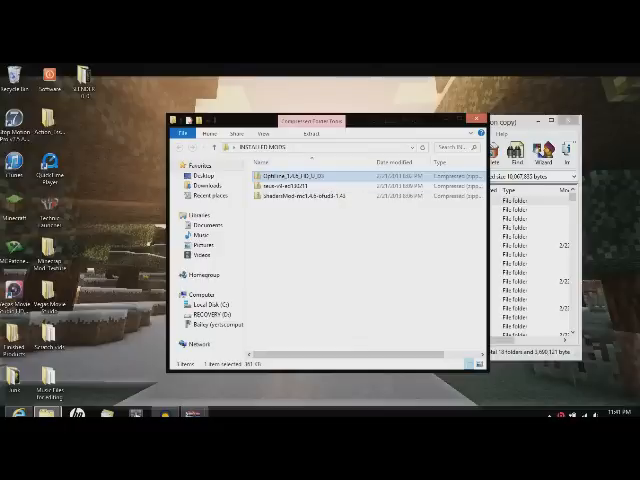
Open the OptiFine zip in WinRAR and add its files into minecraft.jar.
right_click(296, 178)
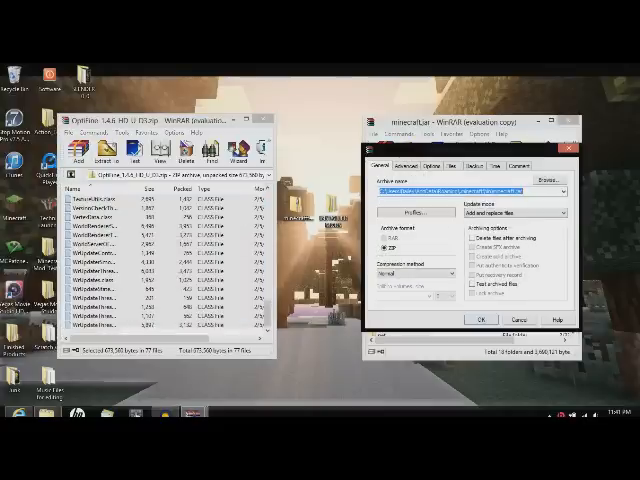
left_click(484, 320)
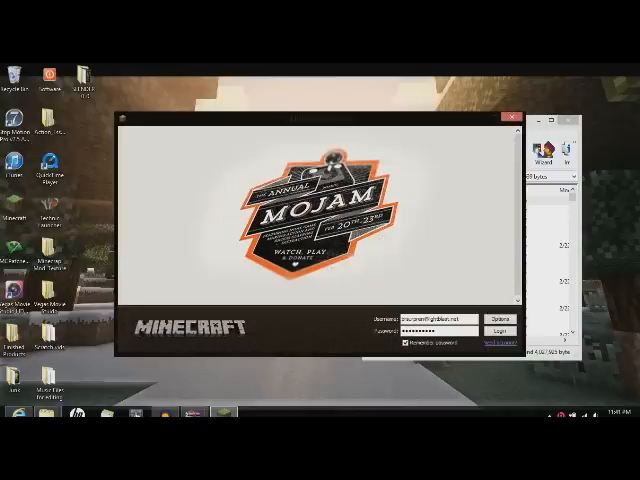
Log in and start the game so the title screen lists Forge and OptiFine.
left_click(500, 330)
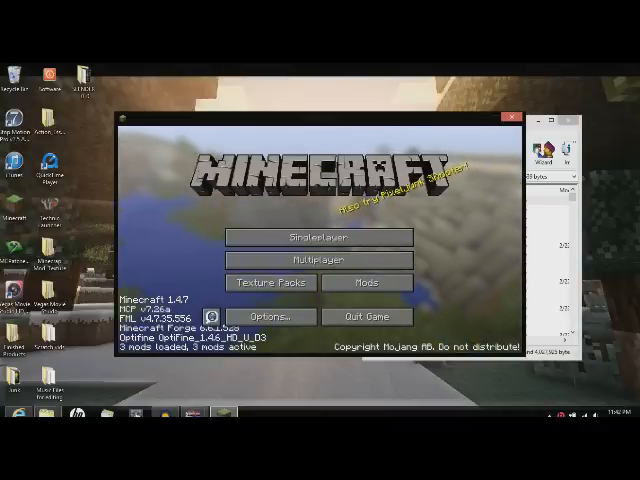
left_click(364, 282)
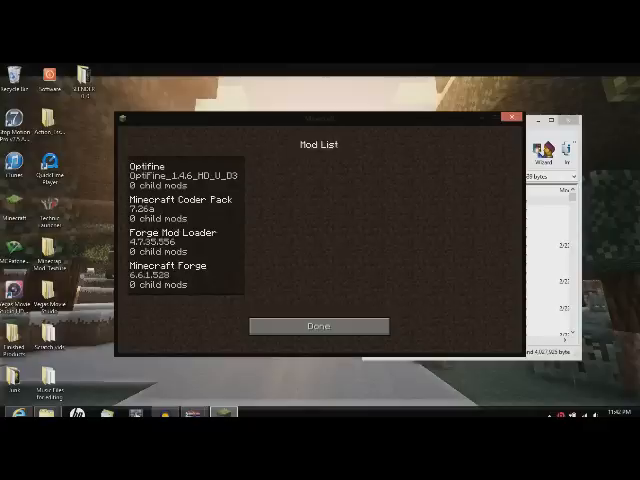
left_click(170, 208)
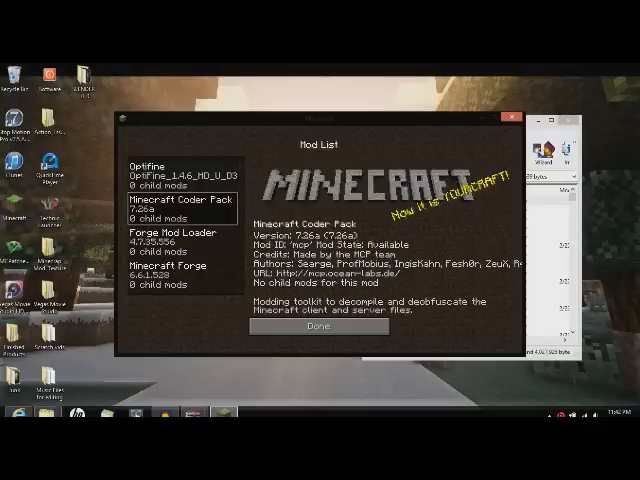
left_click(168, 236)
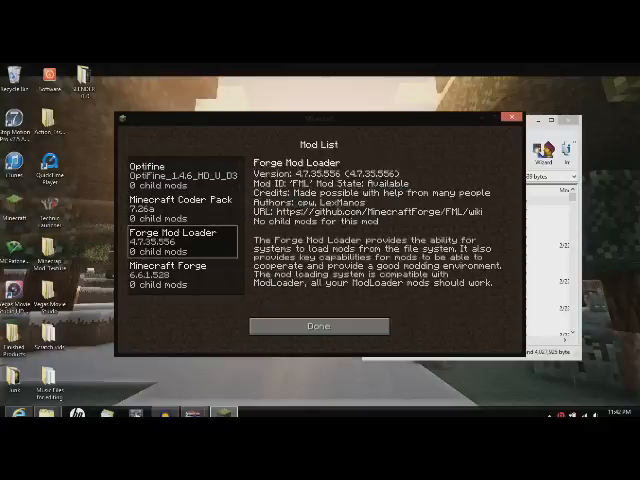
left_click(318, 324)
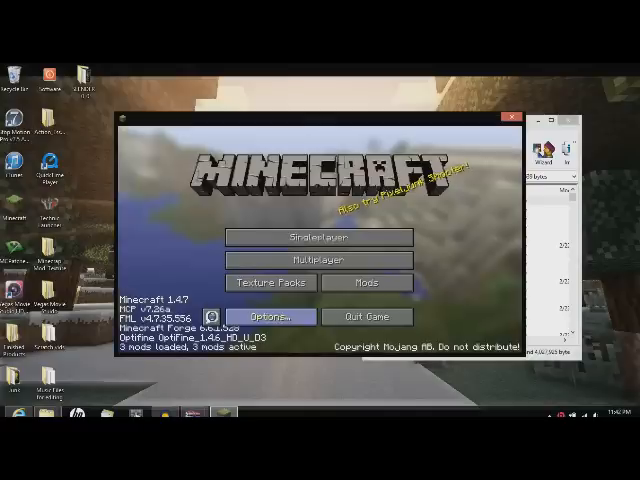
left_click(366, 284)
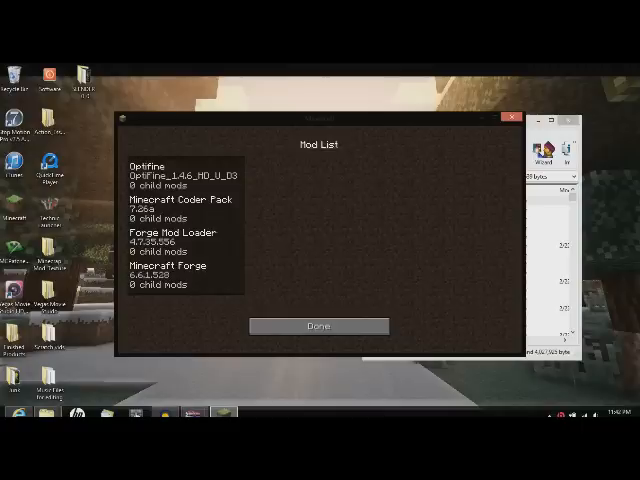
left_click(176, 204)
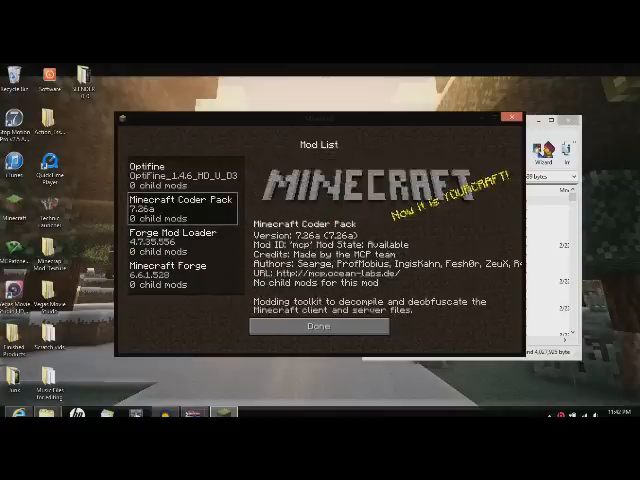
left_click(318, 324)
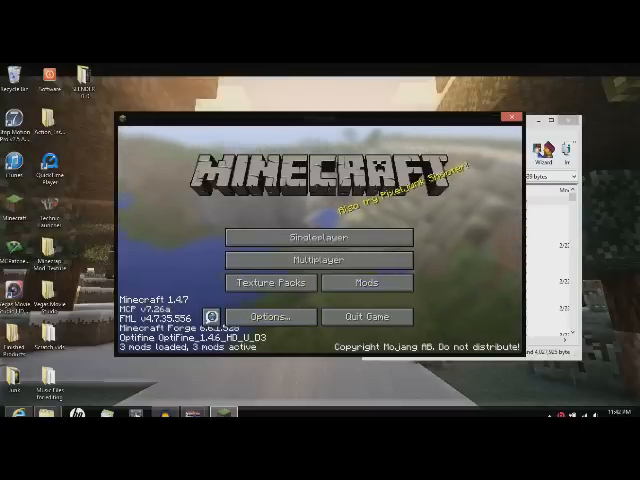
left_click(266, 316)
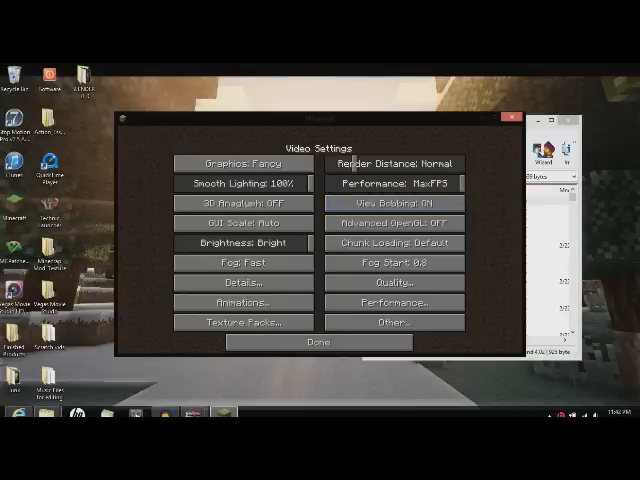
left_click(396, 164)
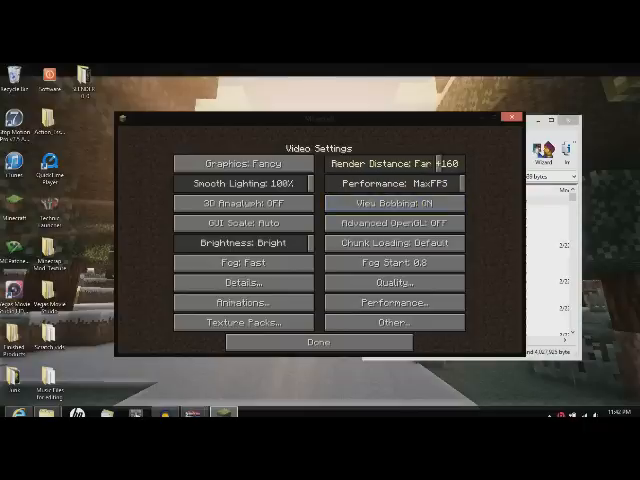
left_click(396, 162)
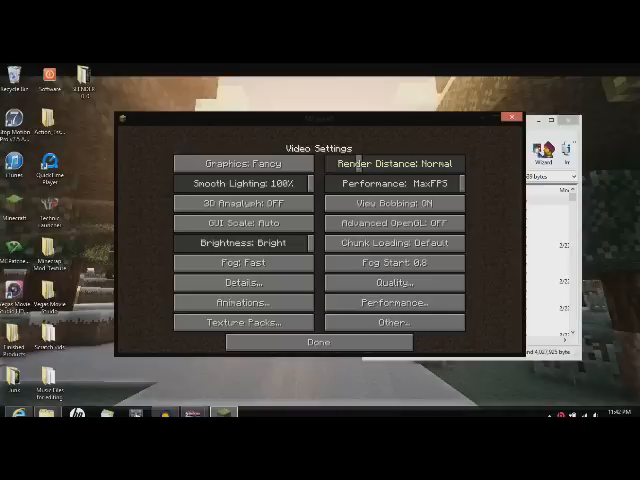
left_click(318, 340)
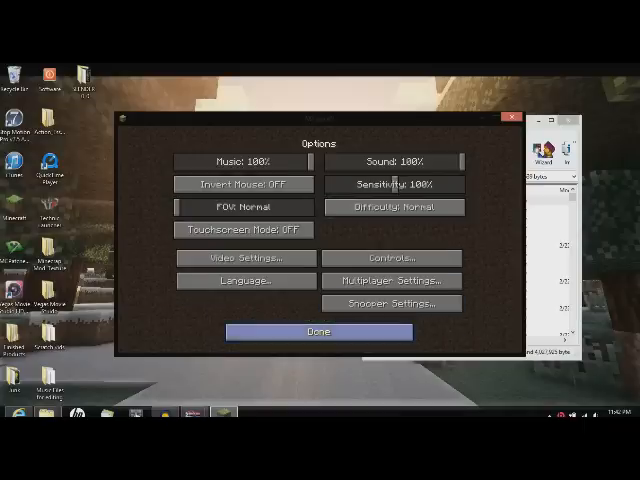
left_click(318, 332)
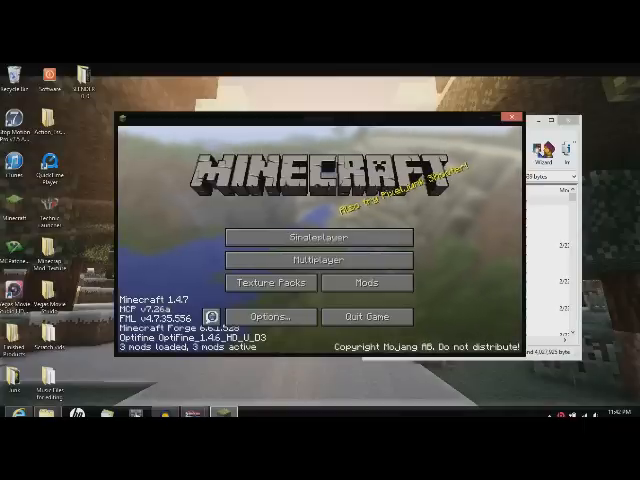